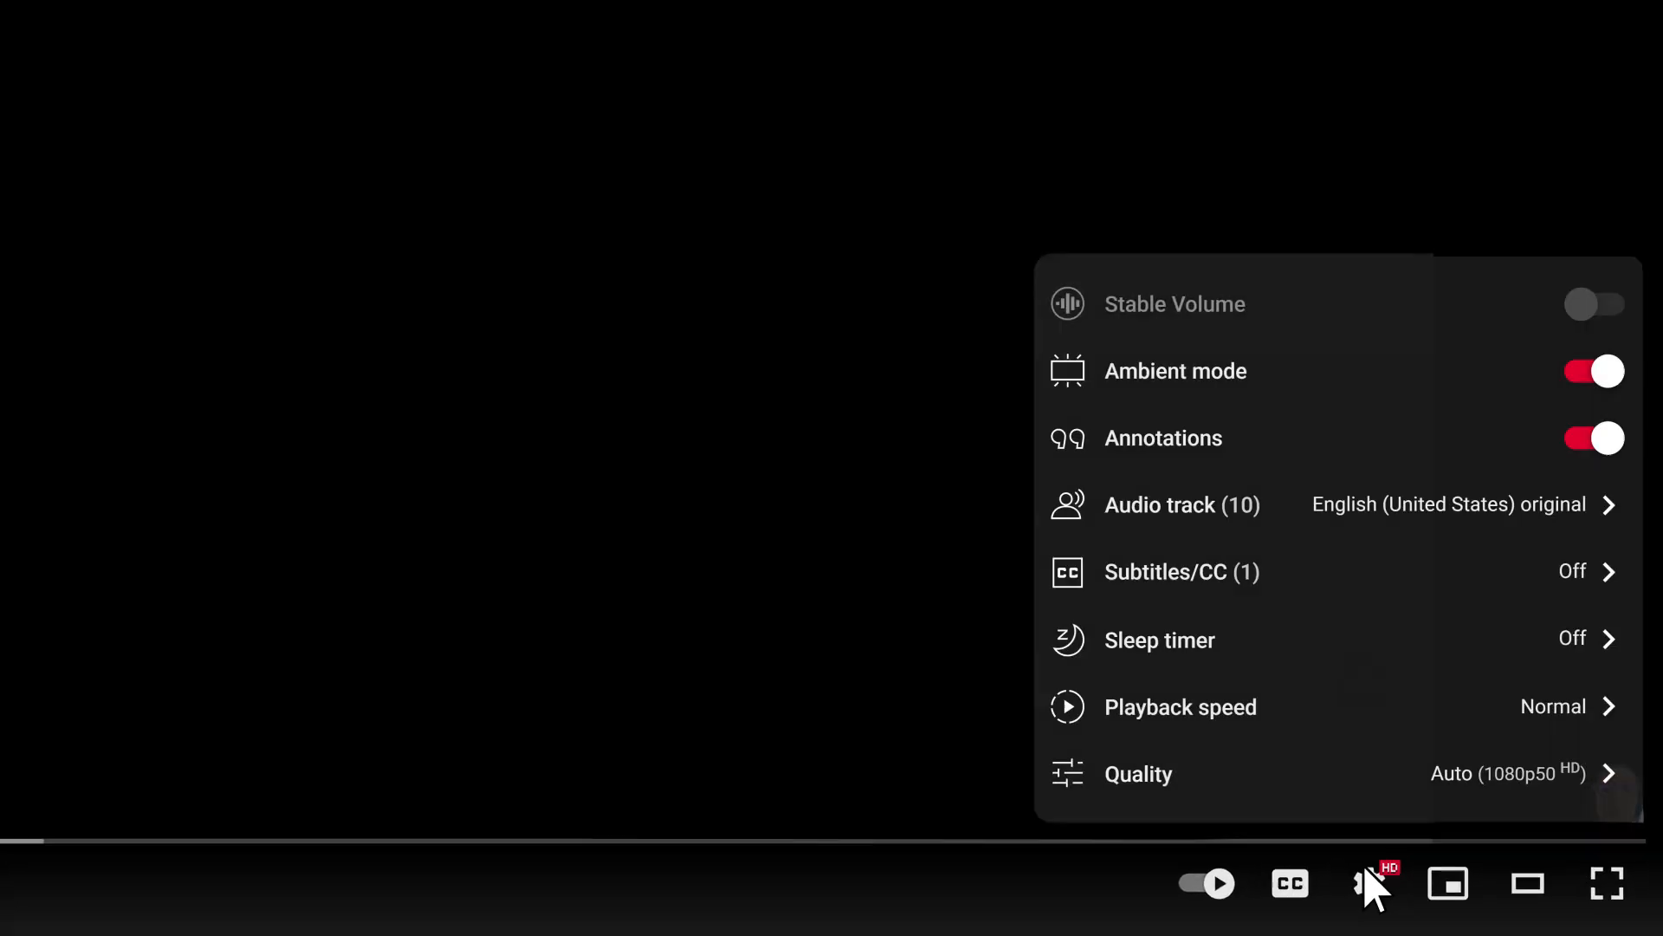
Dismiss the YouTube player settings and return to the phone's home screen
left_click(1180, 505)
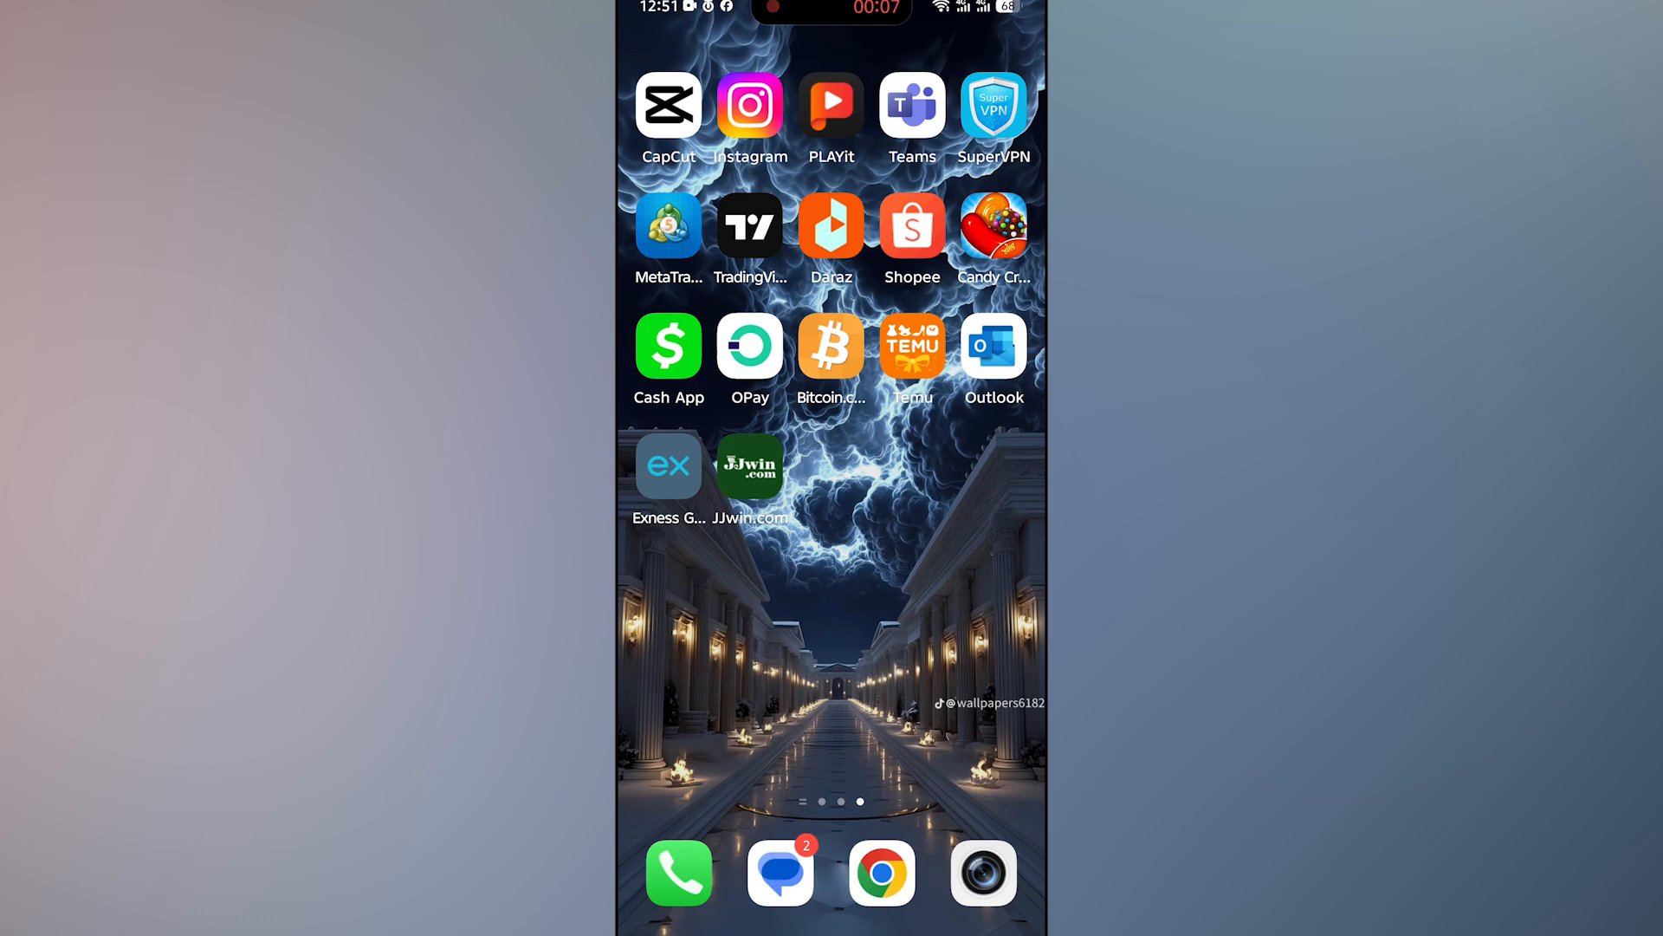
Launch the Exness app to its Accounts page showing the Standard real account at 0.00 USD
left_click(669, 226)
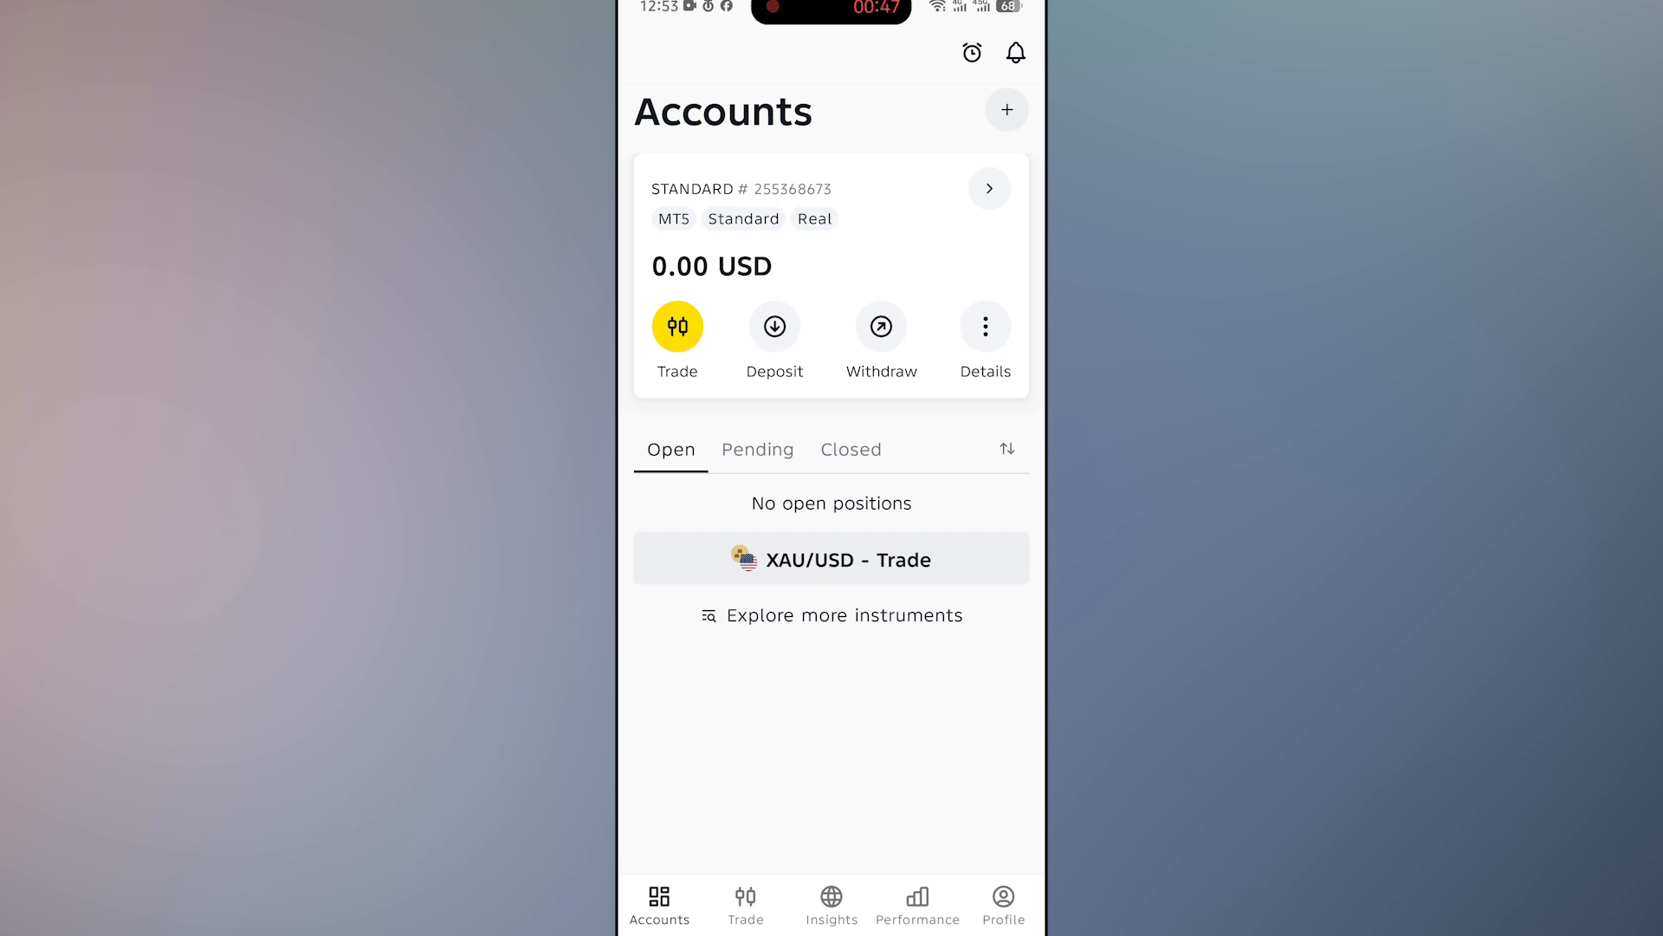
Start a withdrawal from the Standard account to reach the payment-methods list
left_click(774, 328)
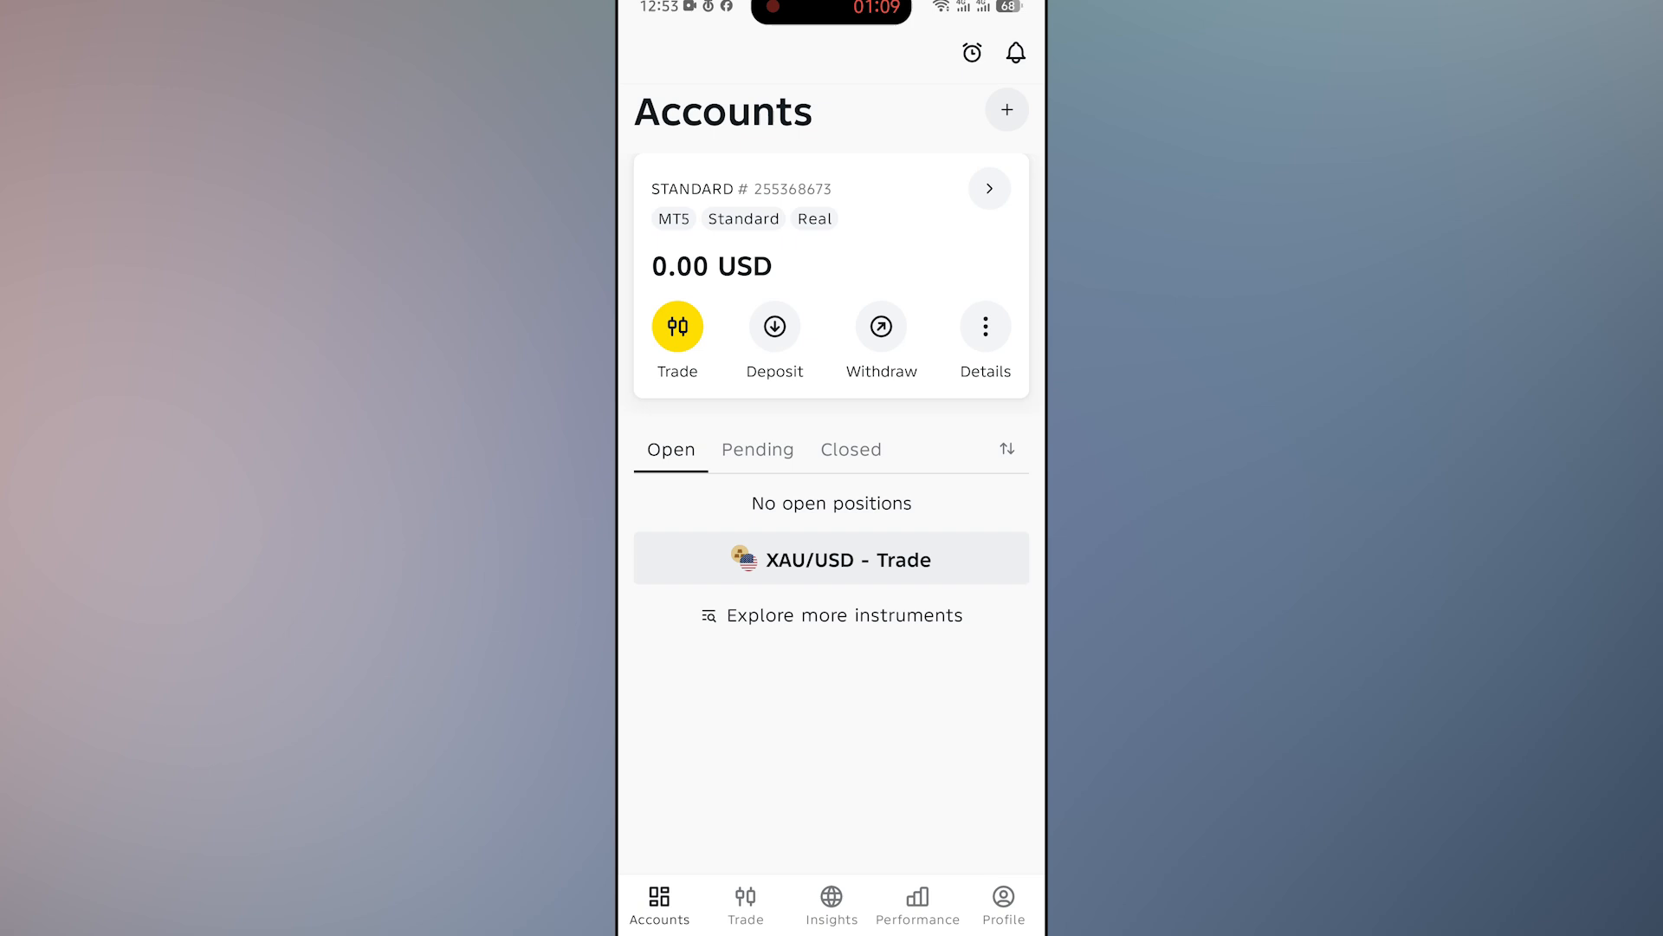
left_click(881, 328)
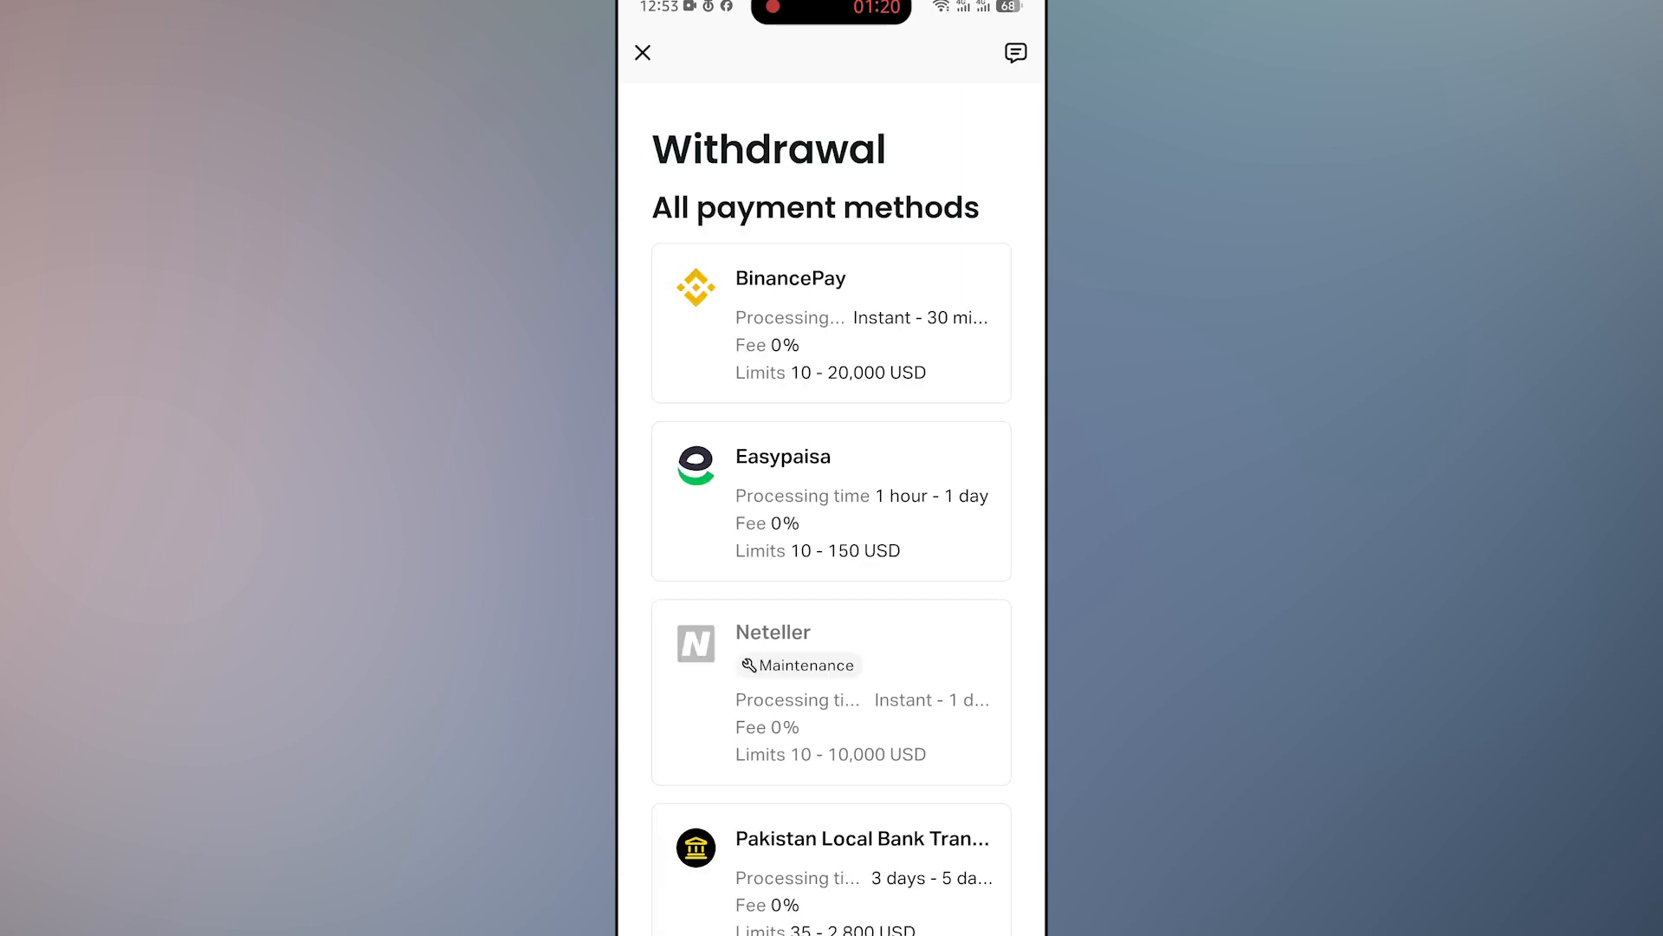